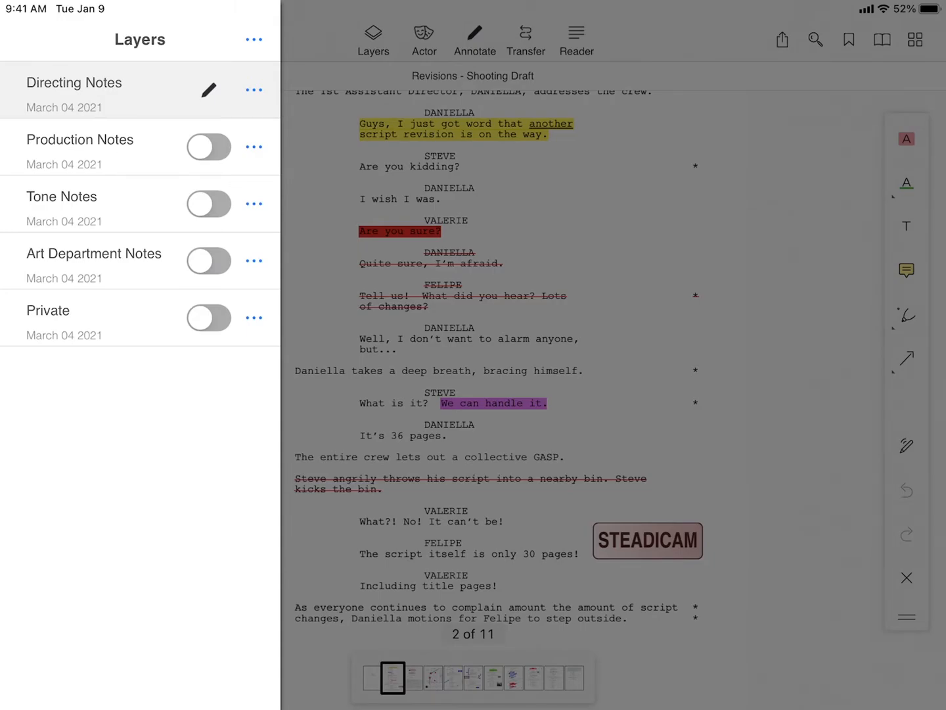
# - Export the Directing Notes layer as an .slf file and send it through Gmail
pyautogui.click(253, 89)
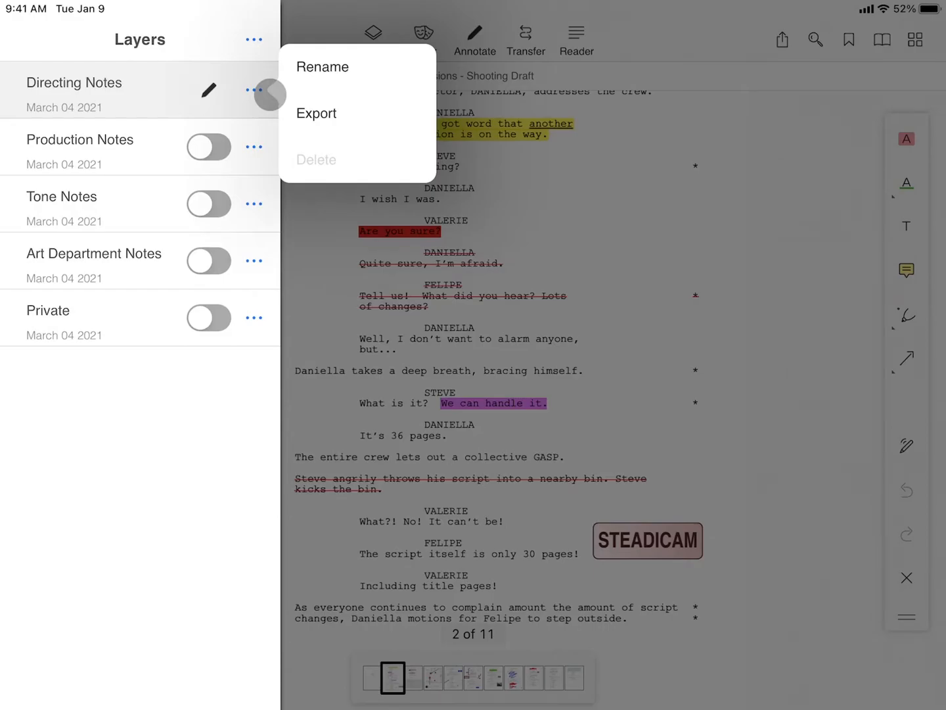
pyautogui.click(316, 113)
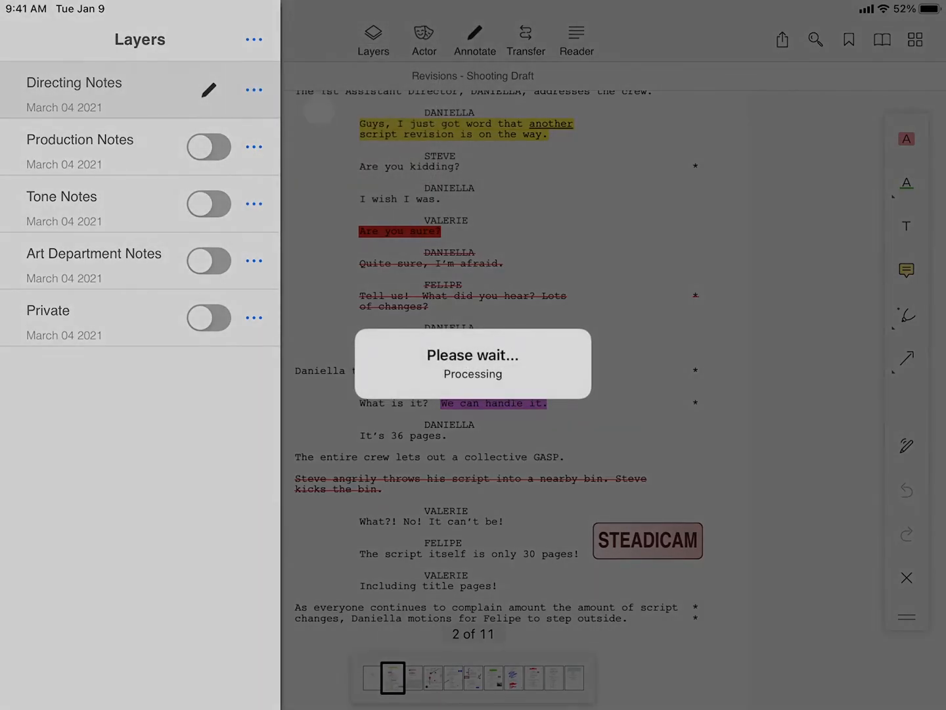
pyautogui.click(254, 89)
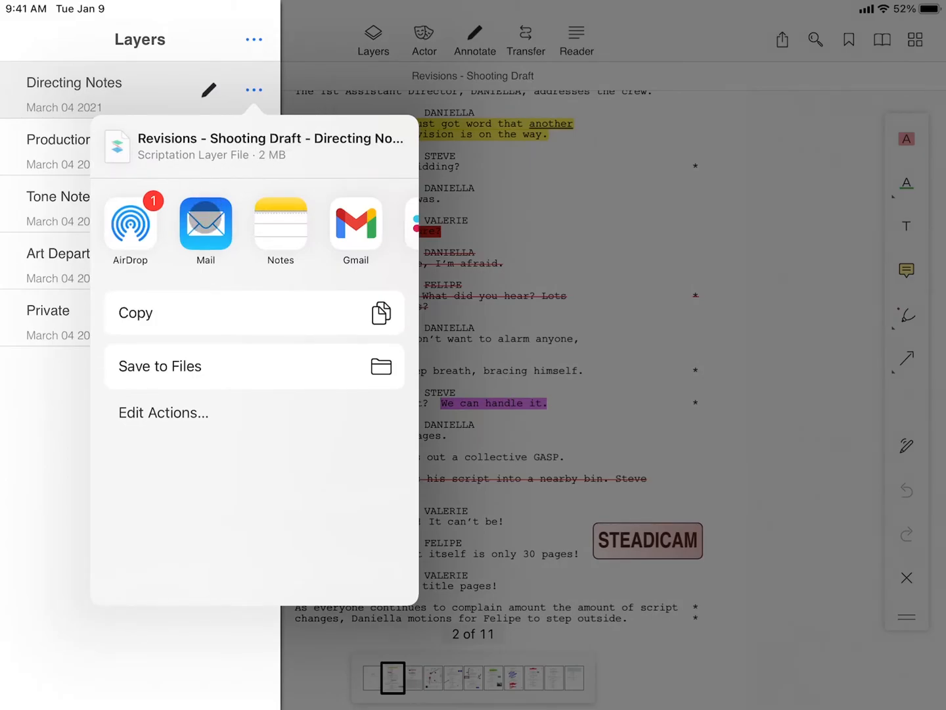
pyautogui.click(205, 225)
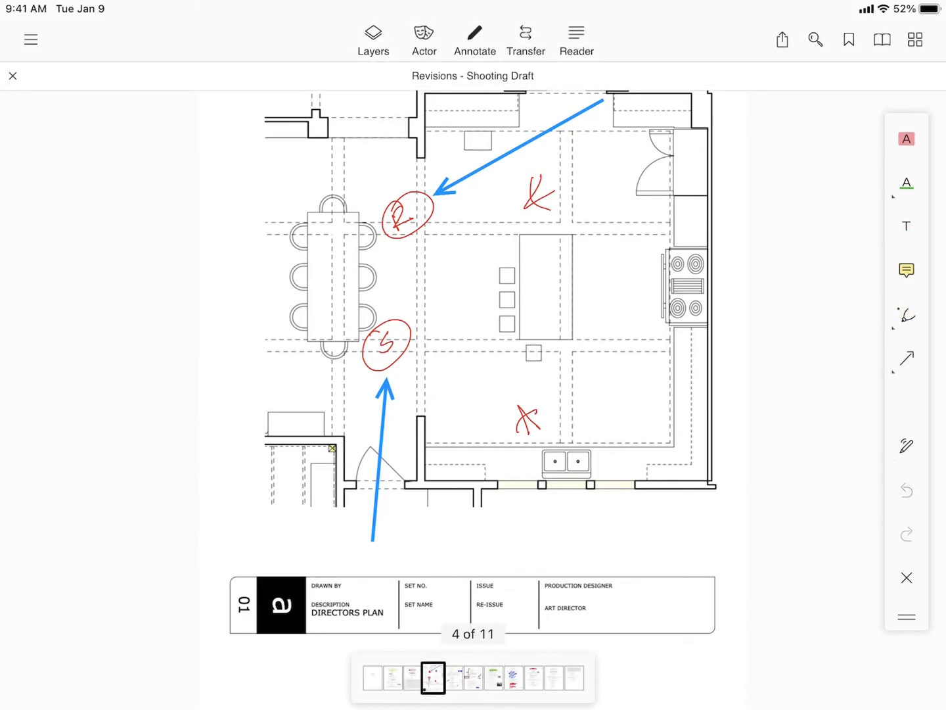
# - Dismiss the share sheet, returning to page 4's director's plan
pyautogui.click(781, 39)
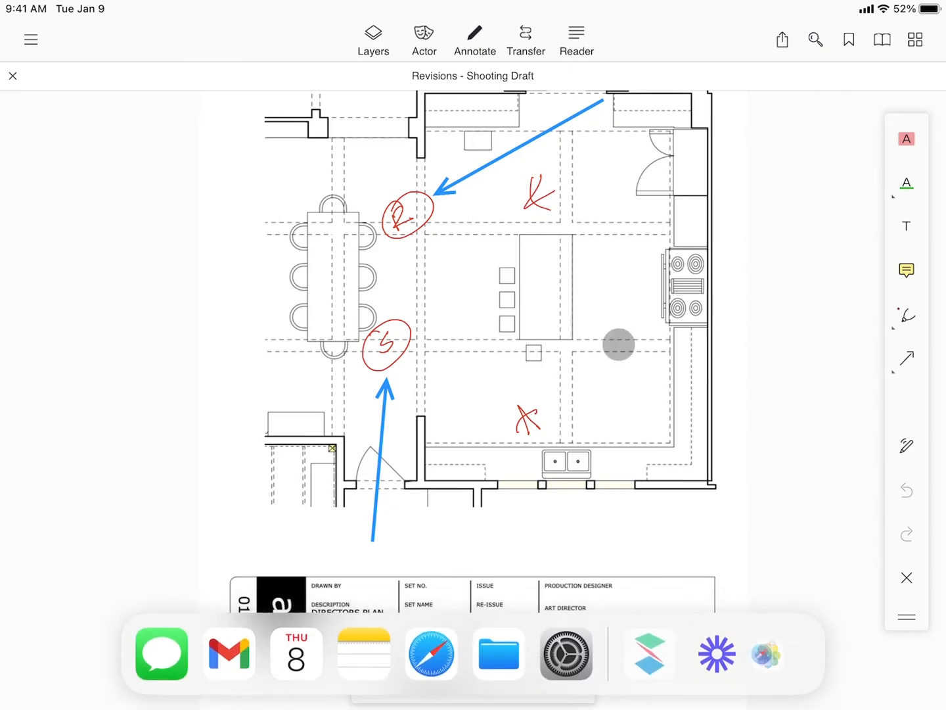
# - In Gmail, preview the received Directing Notes .slf attachment and show its share options
pyautogui.click(229, 653)
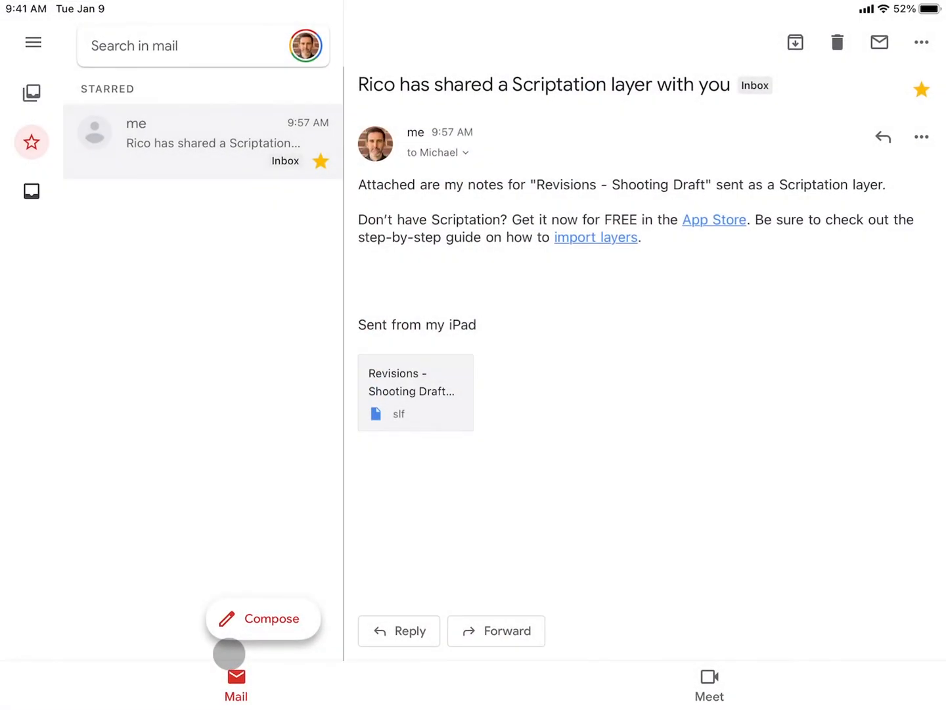
pyautogui.click(415, 392)
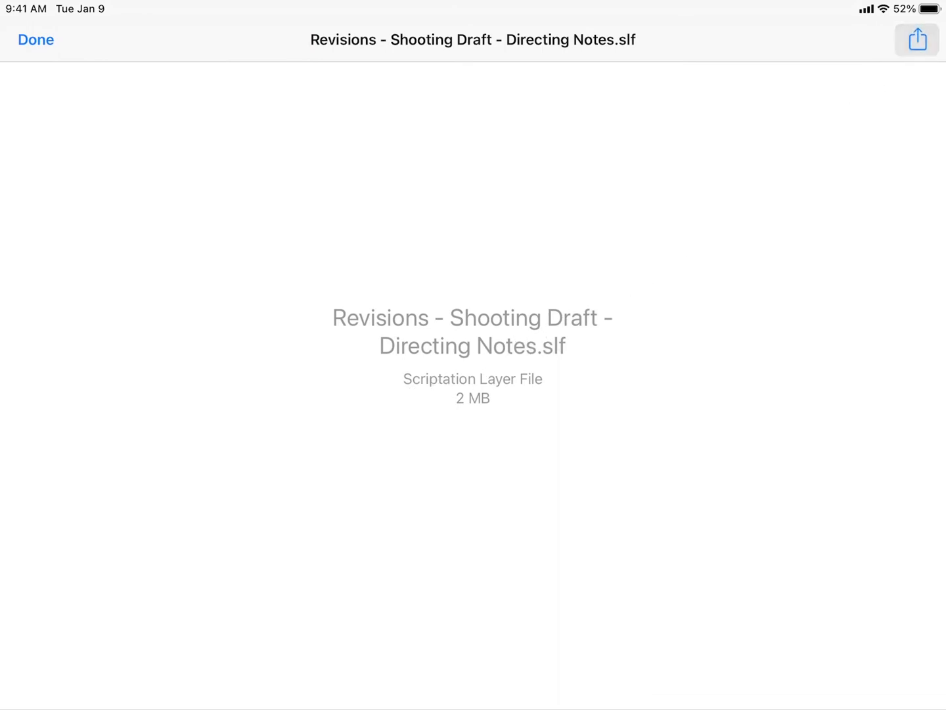
pyautogui.click(916, 40)
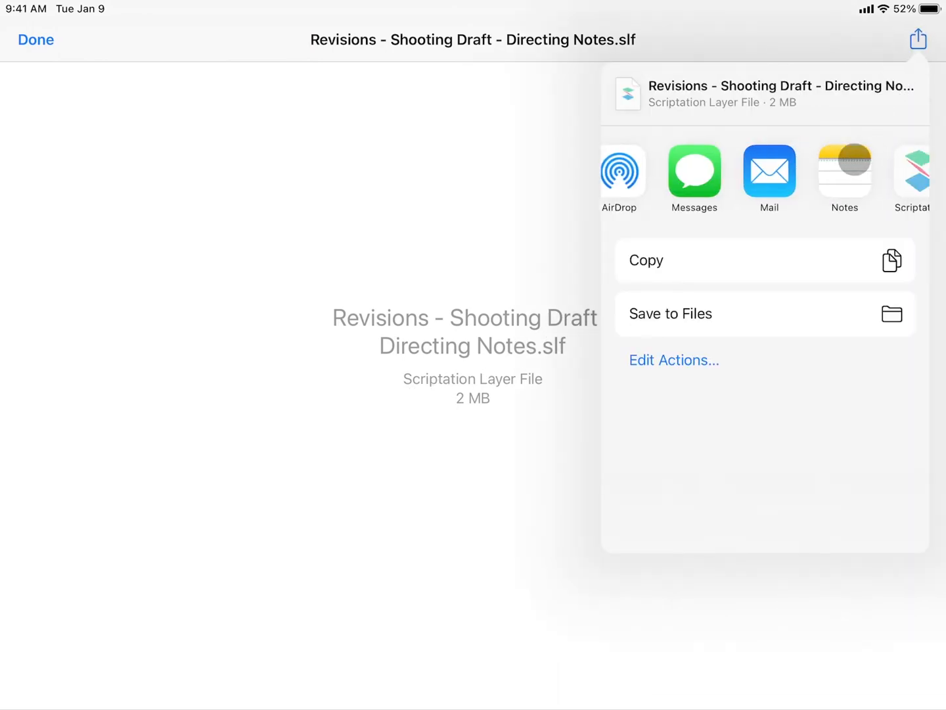